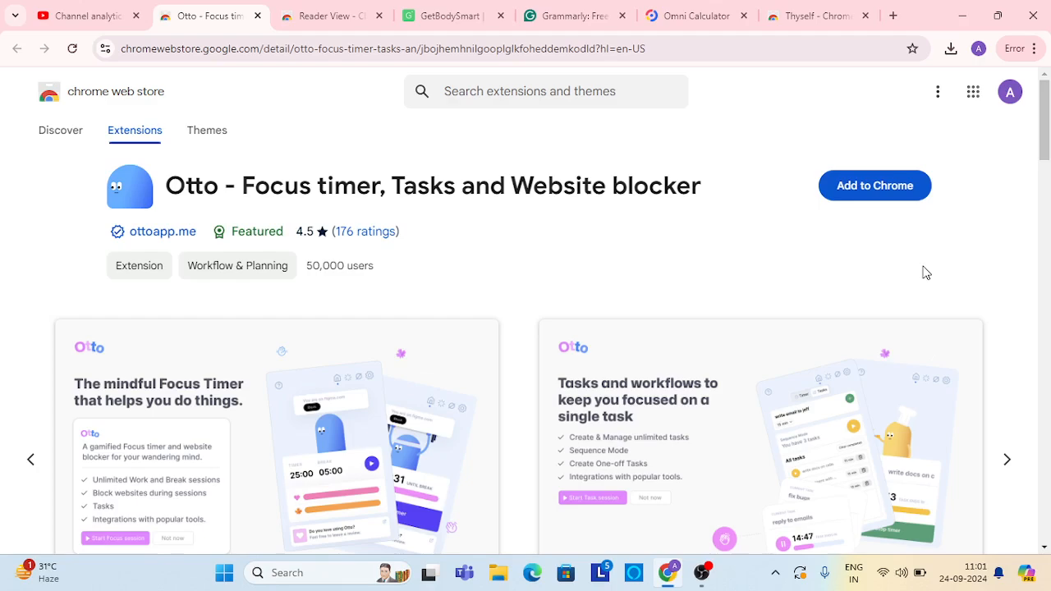
{"action": "mouse_move", "coordinate": [370, 294]}
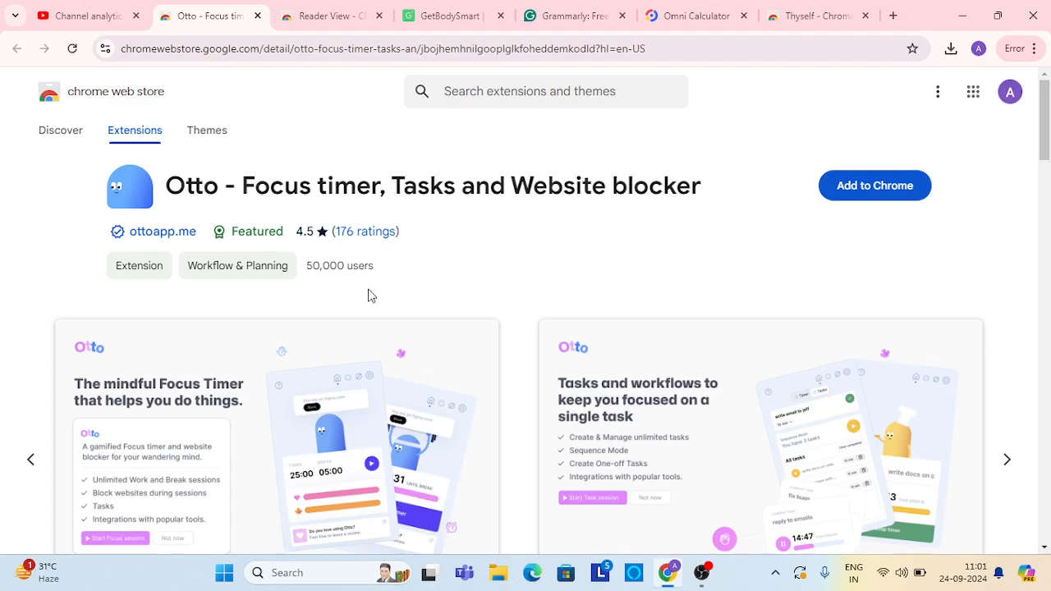
{"action": "mouse_move", "coordinate": [535, 284]}
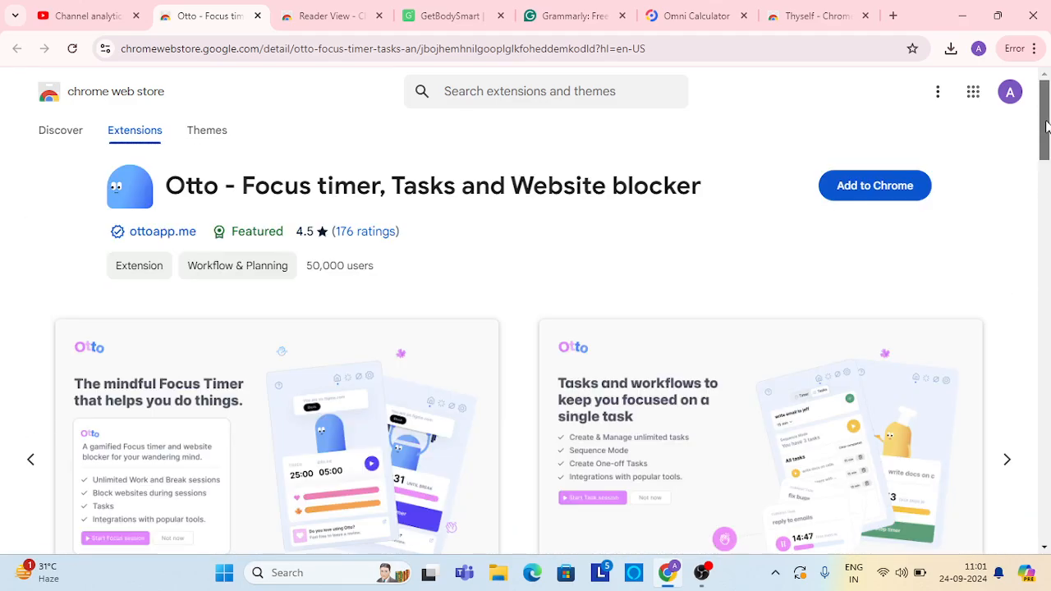
- Switch to the Reader View listing, skim its user reviews, and return to the top
{"action": "left_click", "coordinate": [333, 15]}
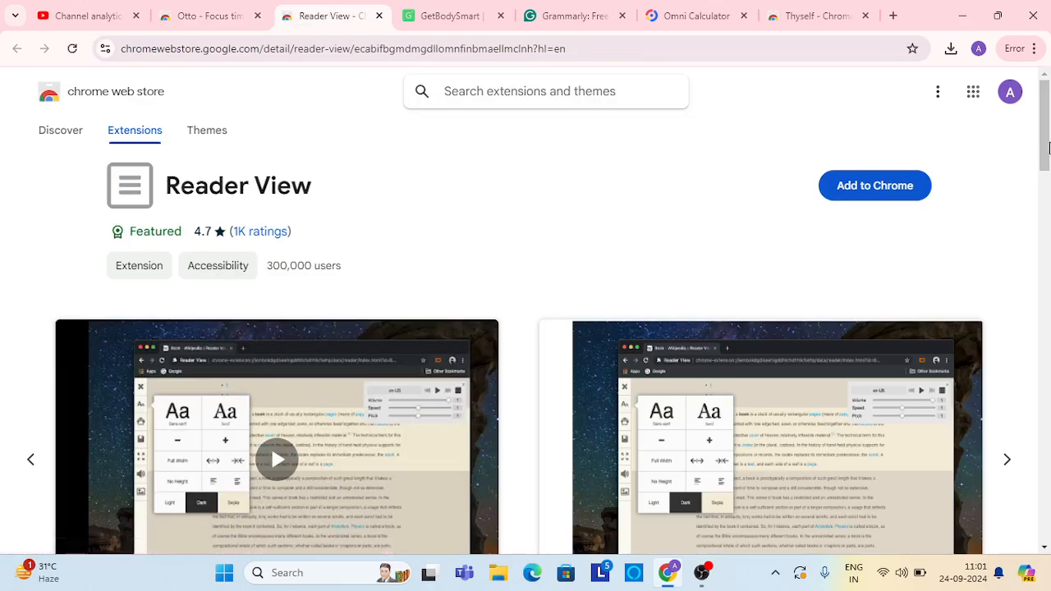
{"action": "scroll", "scroll_direction": "down", "scroll_amount": 3}
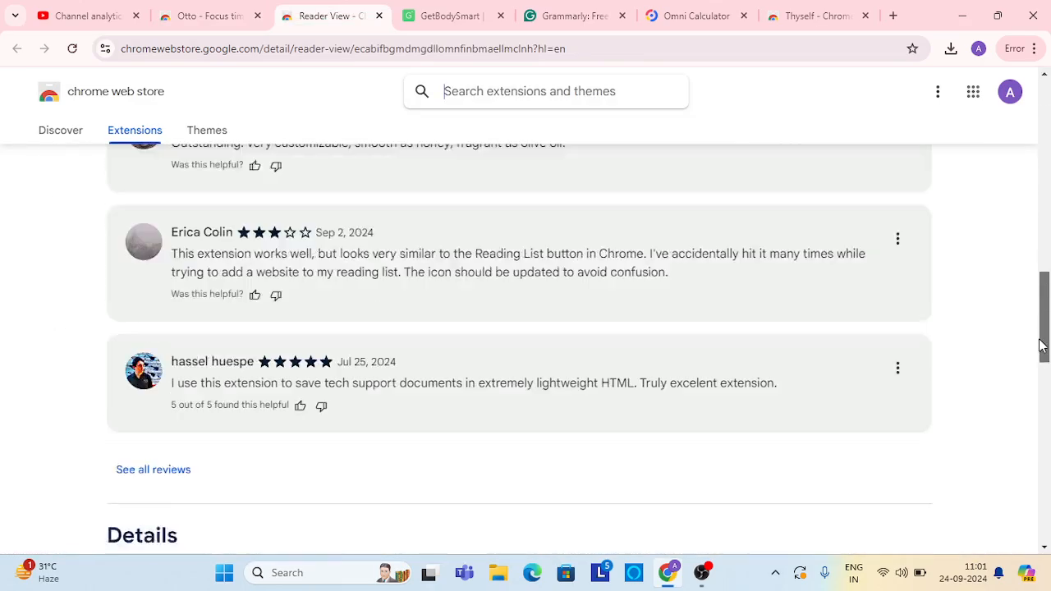
{"action": "scroll", "scroll_direction": "up", "scroll_amount": 3}
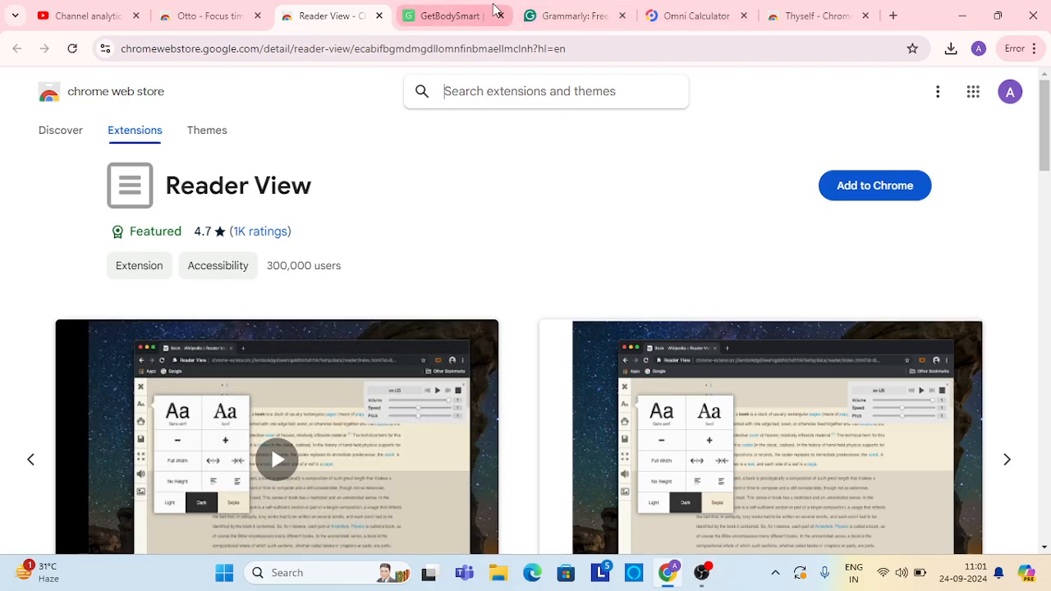
- Switch to GetBodySmart and browse its body-system category cards before returning to the top
{"action": "left_click", "coordinate": [454, 15]}
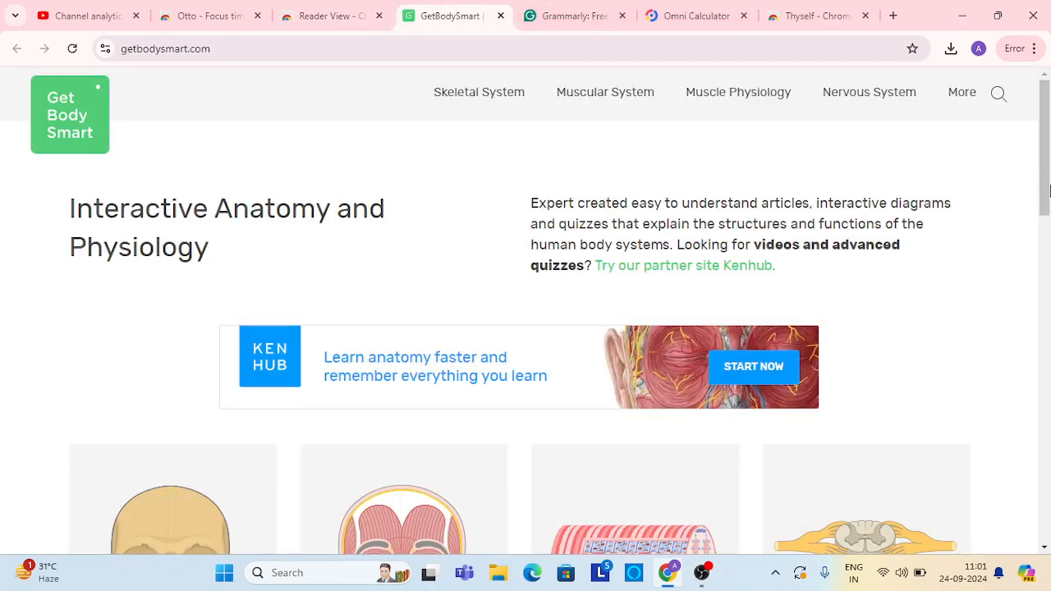
{"action": "scroll", "scroll_direction": "down", "scroll_amount": 3}
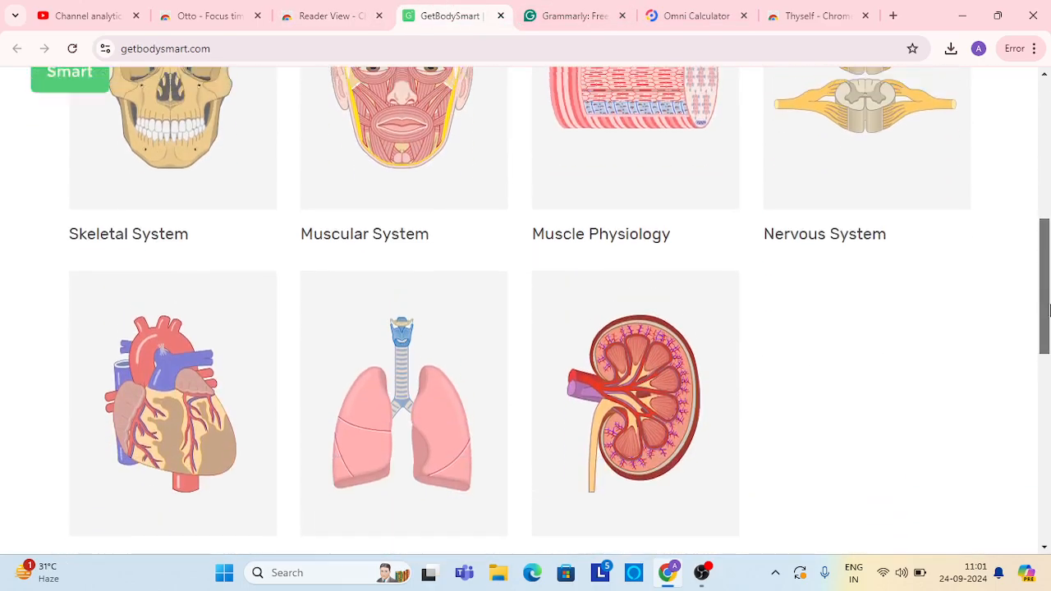
{"action": "scroll", "scroll_direction": "up", "scroll_amount": 3}
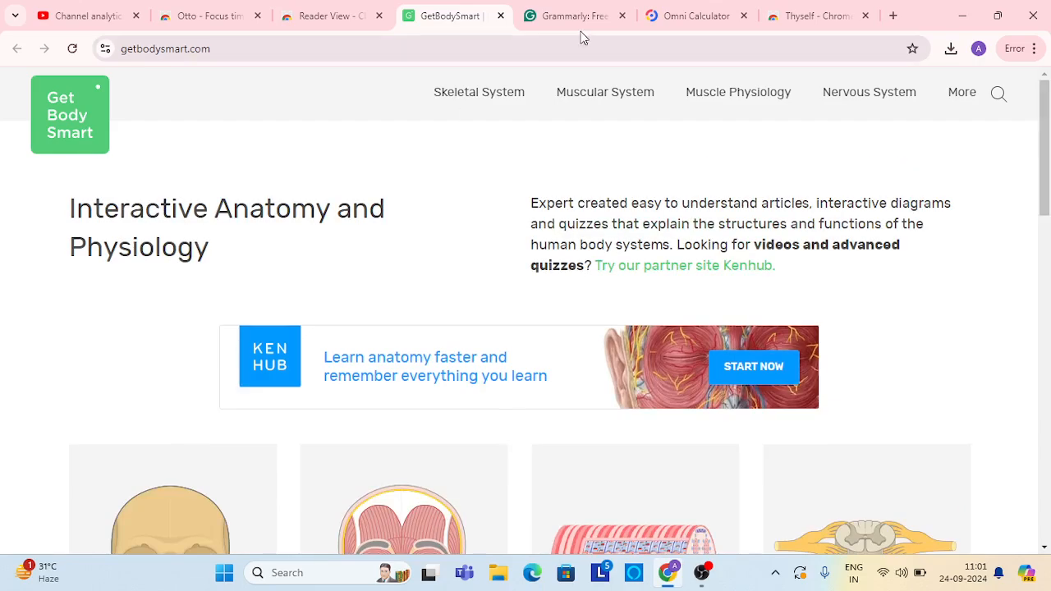
- Ask Grammarly's demo for 'an outline for a project brief' and insert the generated outline
{"action": "left_click", "coordinate": [567, 15]}
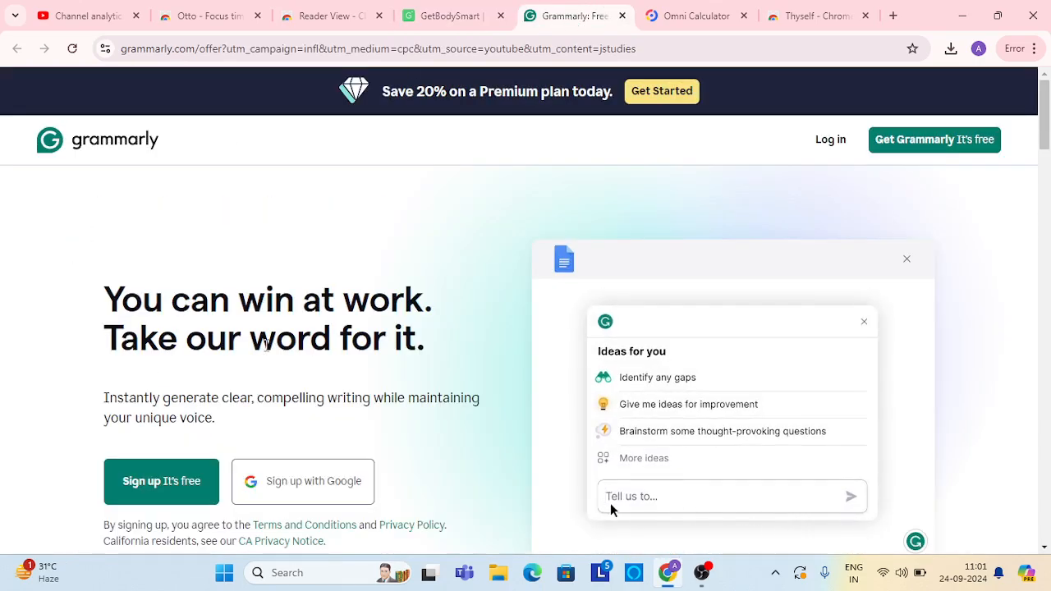
{"action": "type", "text": "Give me an outline for a project brief"}
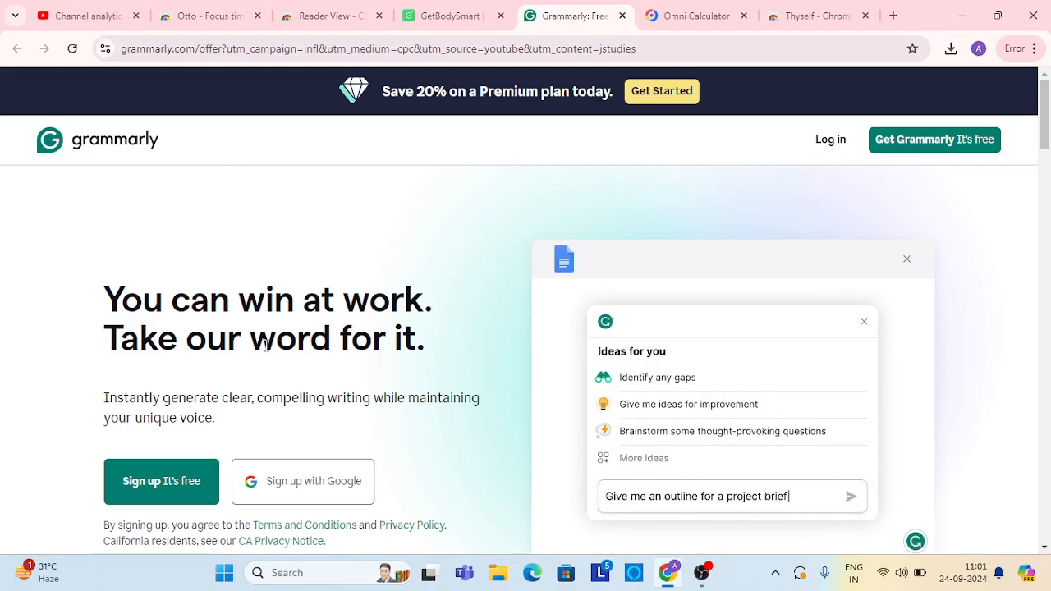
{"action": "left_click", "coordinate": [851, 496]}
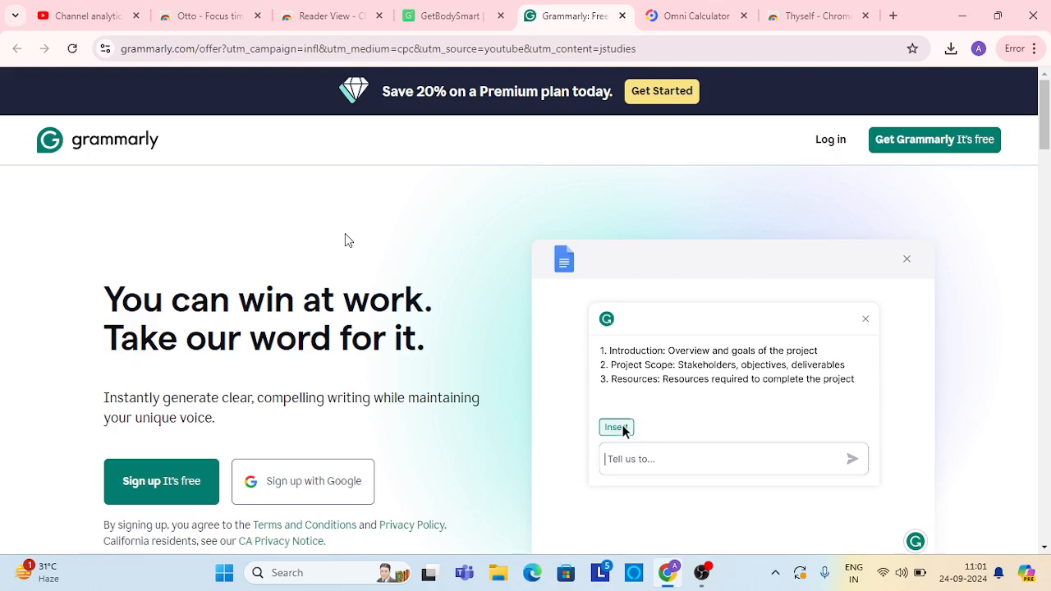
{"action": "left_click", "coordinate": [616, 427]}
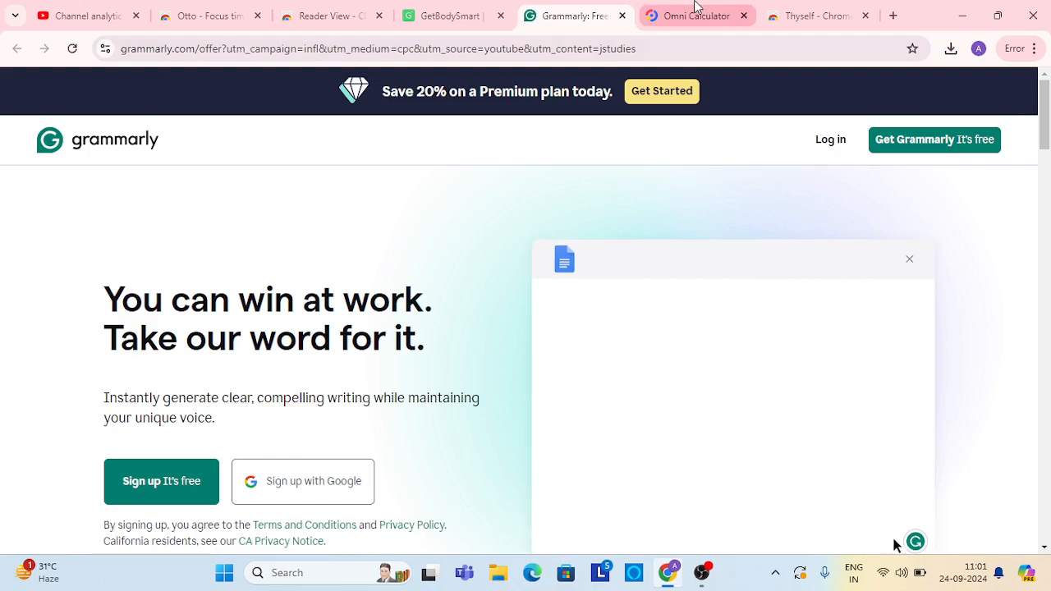
- Switch to Omni Calculator and enter 'savings calculator' in the homepage search box
{"action": "left_click", "coordinate": [696, 15]}
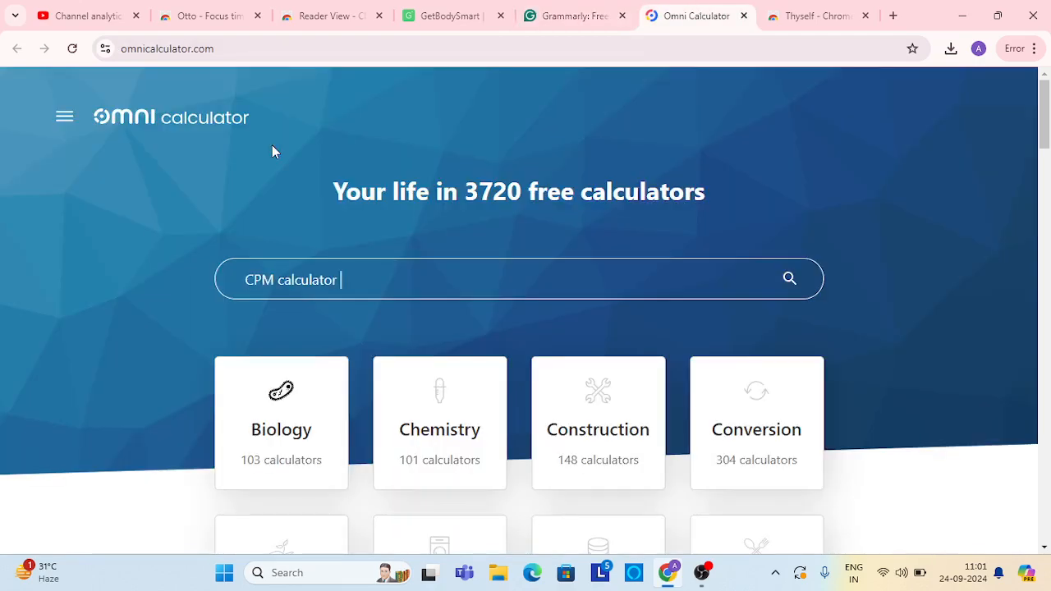
{"action": "key", "text": "ctrl+a"}
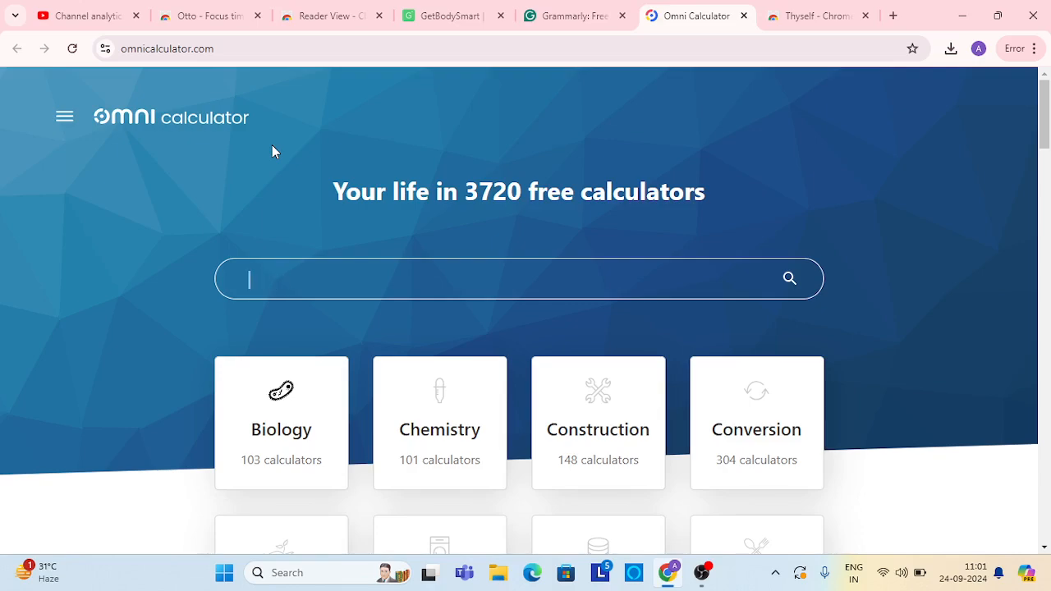
{"action": "type", "text": "savings calculator"}
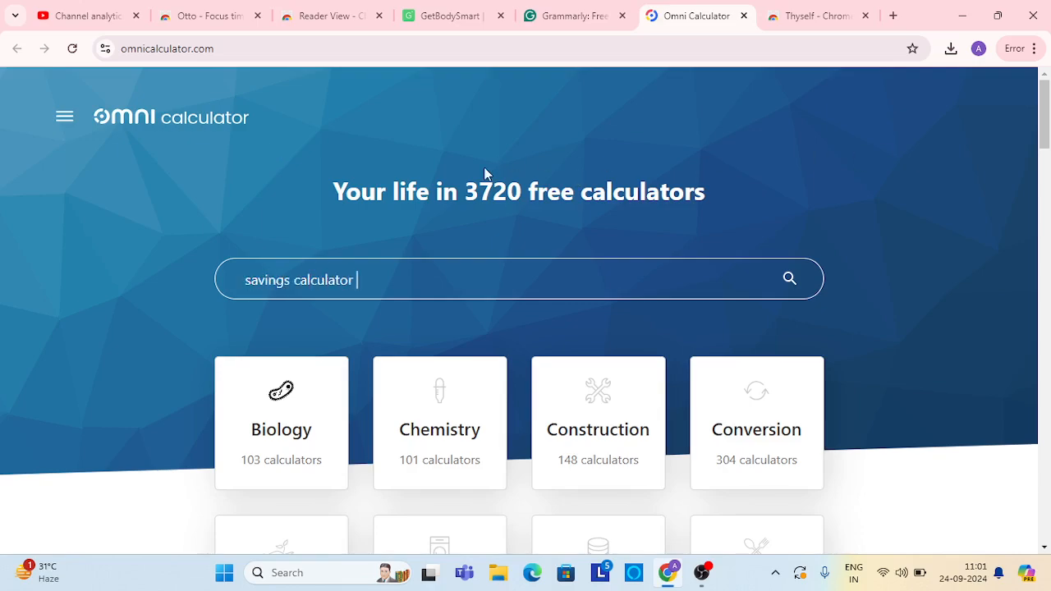
{"action": "type", "text": "c"}
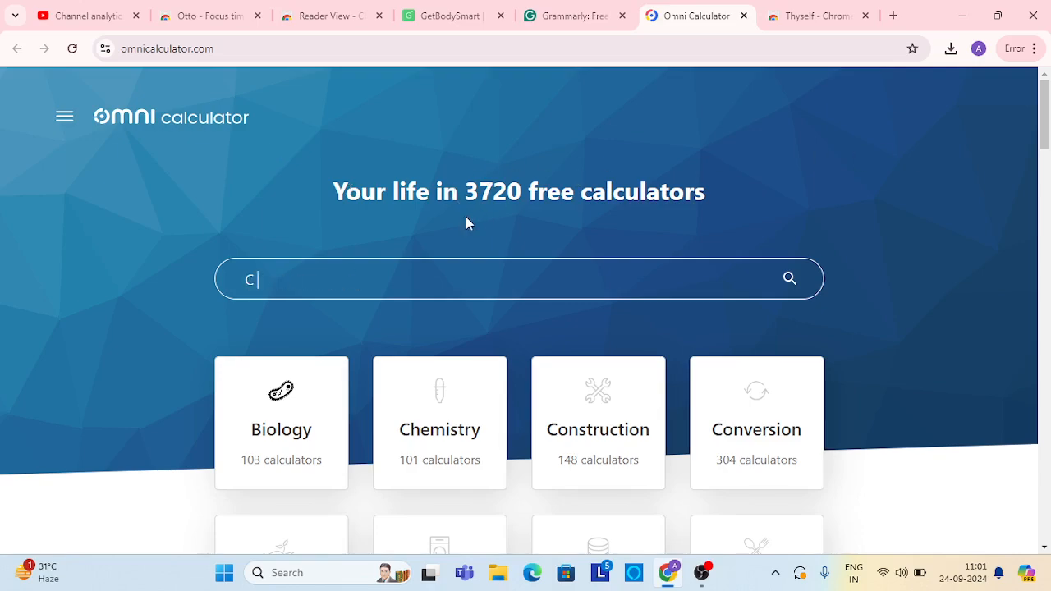
{"action": "key", "text": "backspace"}
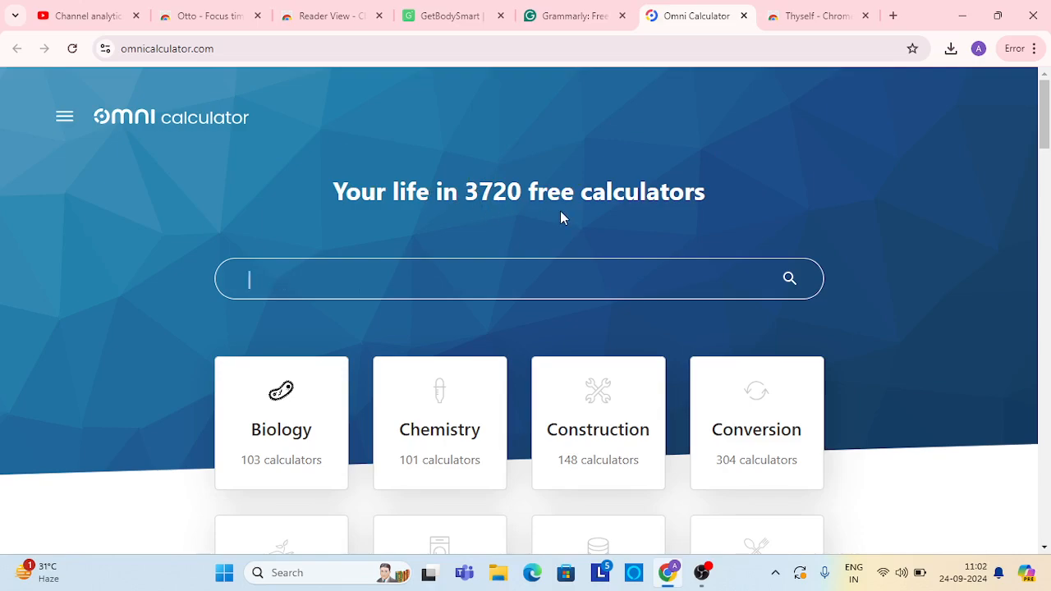
{"action": "scroll", "scroll_direction": "down", "scroll_amount": 3}
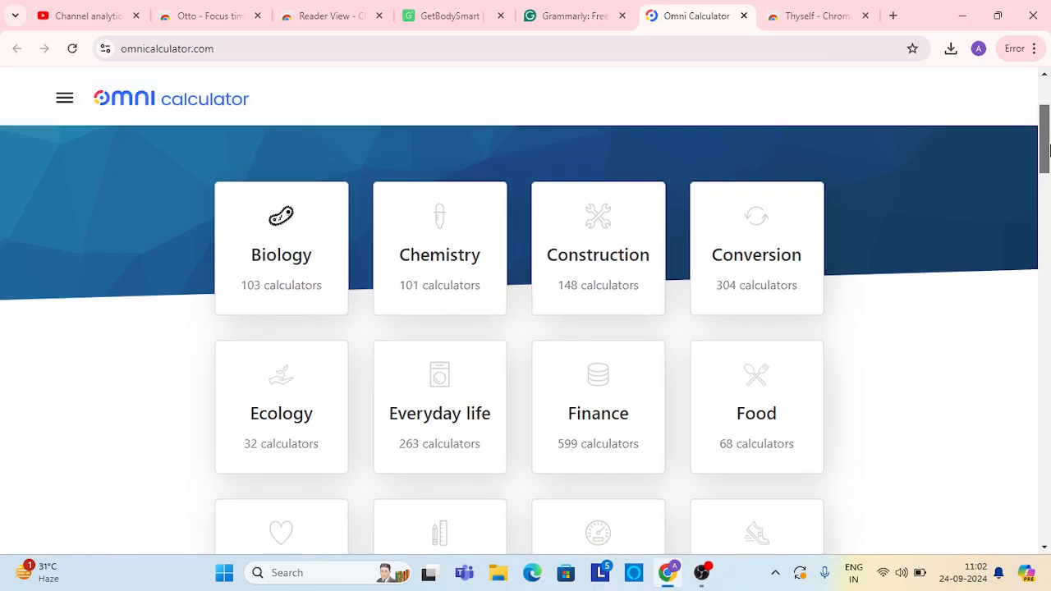
{"action": "scroll", "scroll_direction": "down", "scroll_amount": 3}
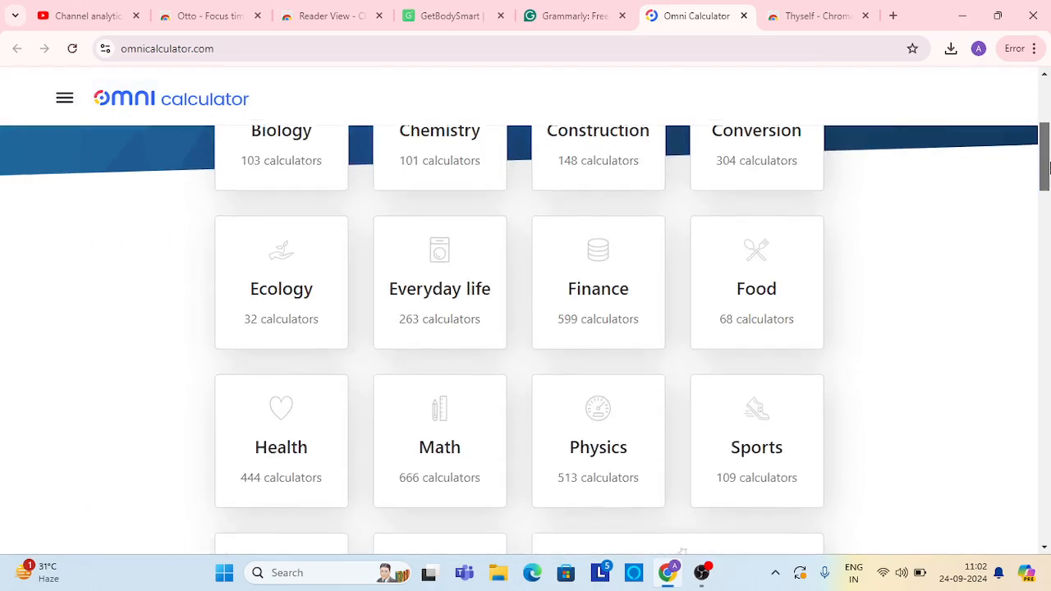
{"action": "scroll", "scroll_direction": "down", "scroll_amount": 3}
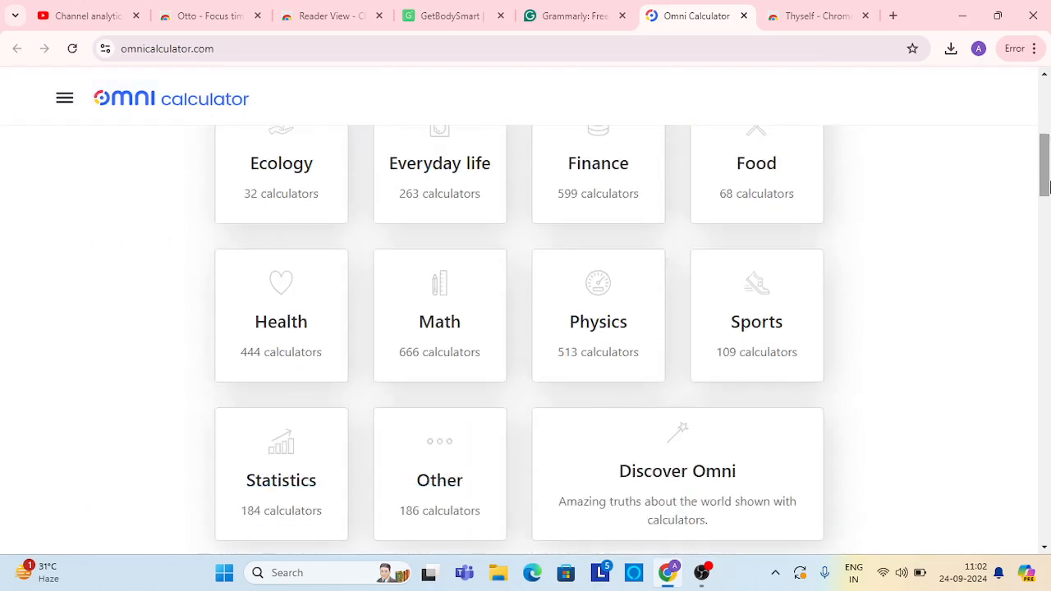
{"action": "scroll", "scroll_direction": "down", "scroll_amount": 3}
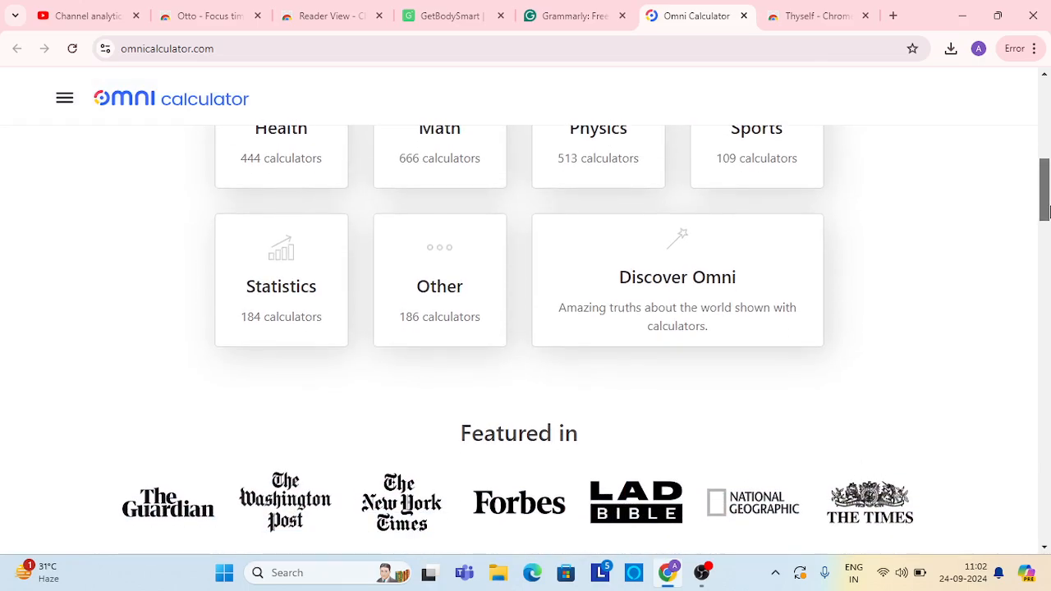
{"action": "scroll", "scroll_direction": "up", "scroll_amount": 3}
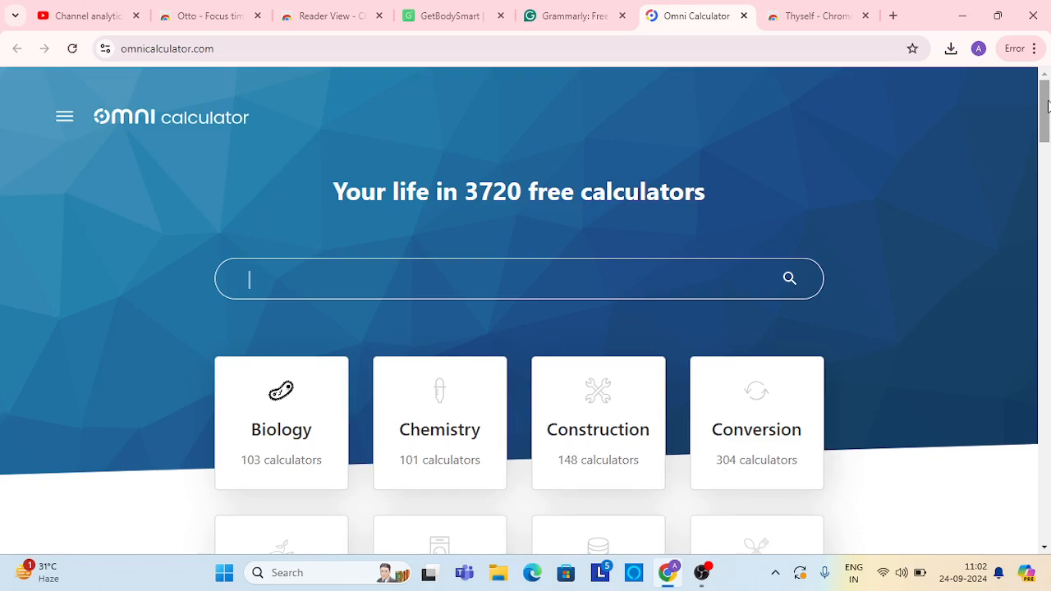
{"action": "type", "text": "startup valuation"}
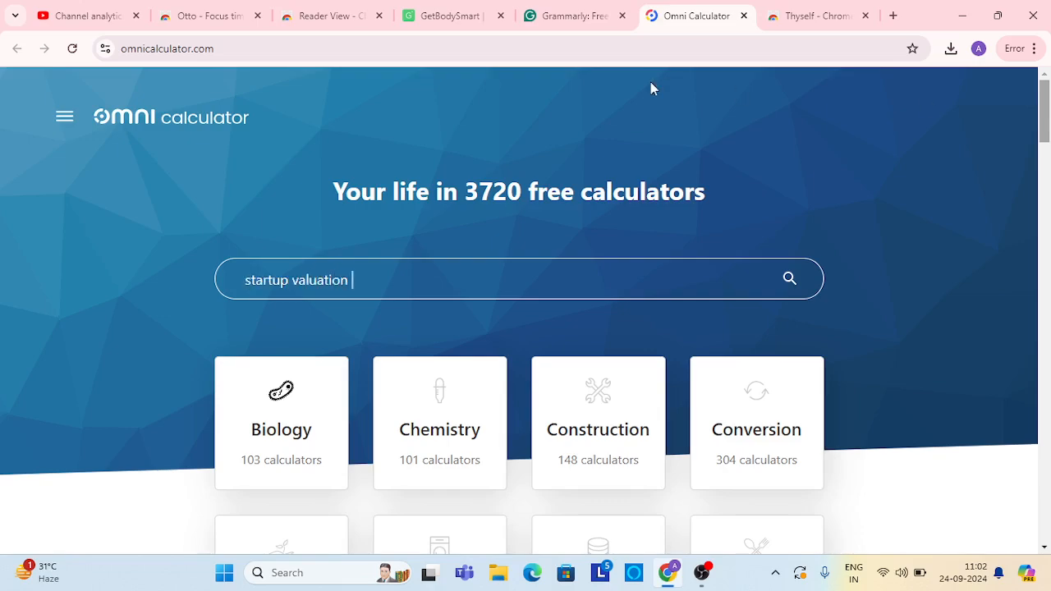
{"action": "left_click", "coordinate": [817, 14]}
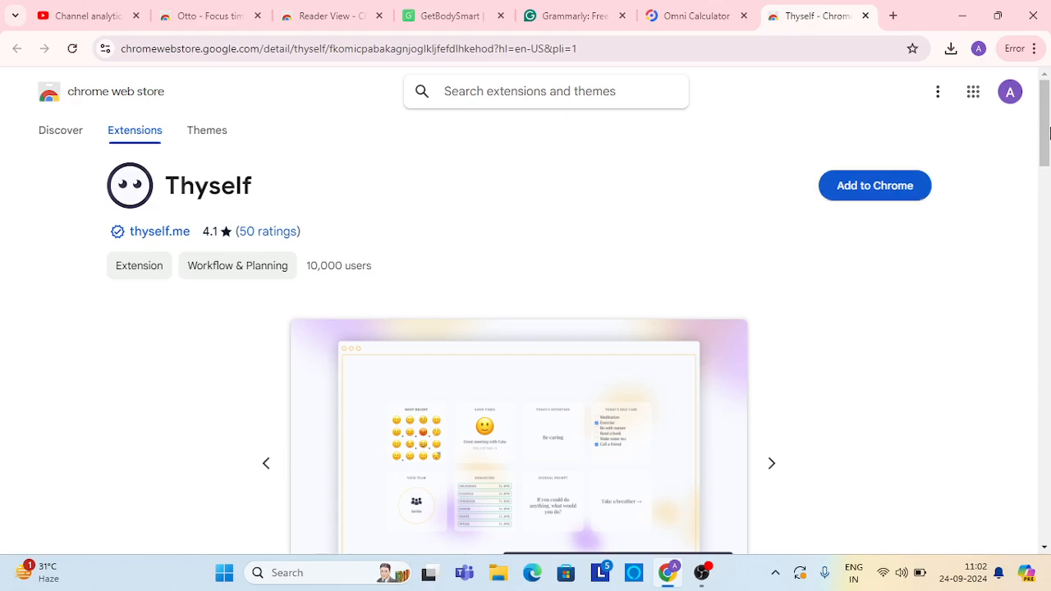
- Scroll through Thyself's mood-tracking and journaling overview, then back to the top
{"action": "scroll", "scroll_direction": "down", "scroll_amount": 3}
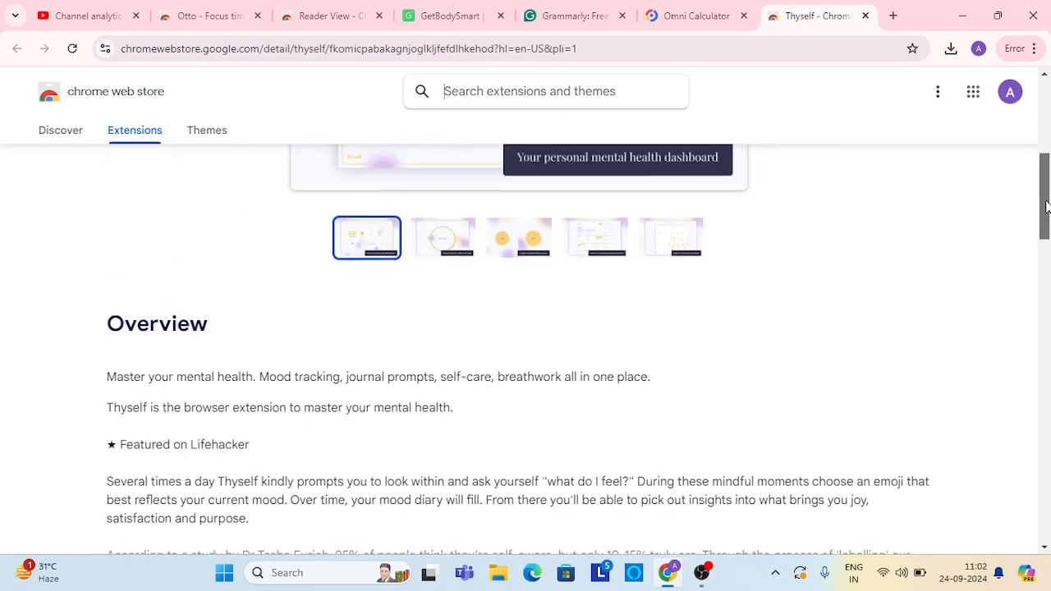
{"action": "scroll", "scroll_direction": "up", "scroll_amount": 3}
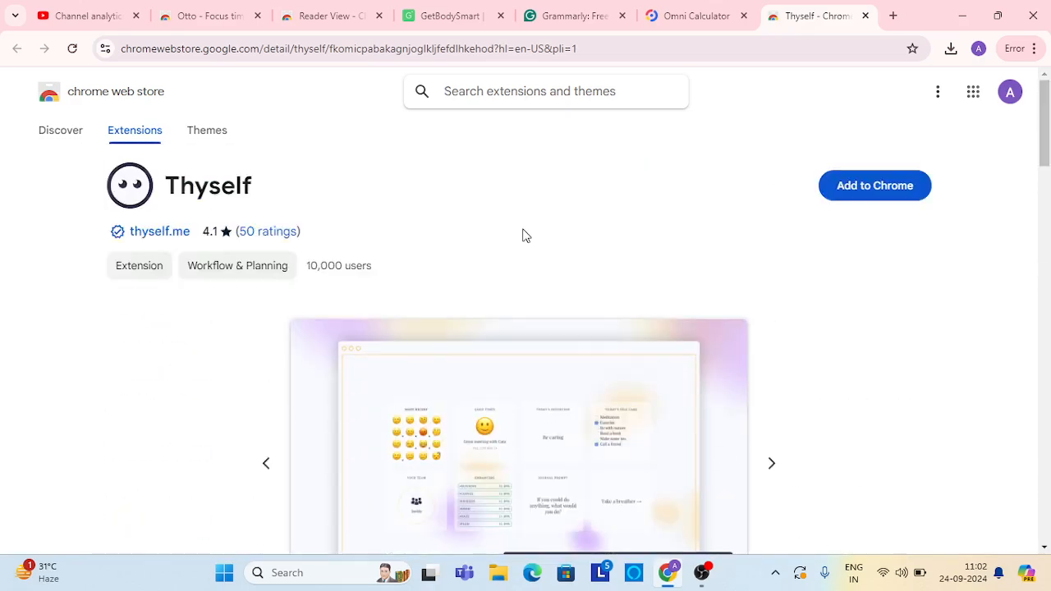
{"action": "mouse_move", "coordinate": [573, 243]}
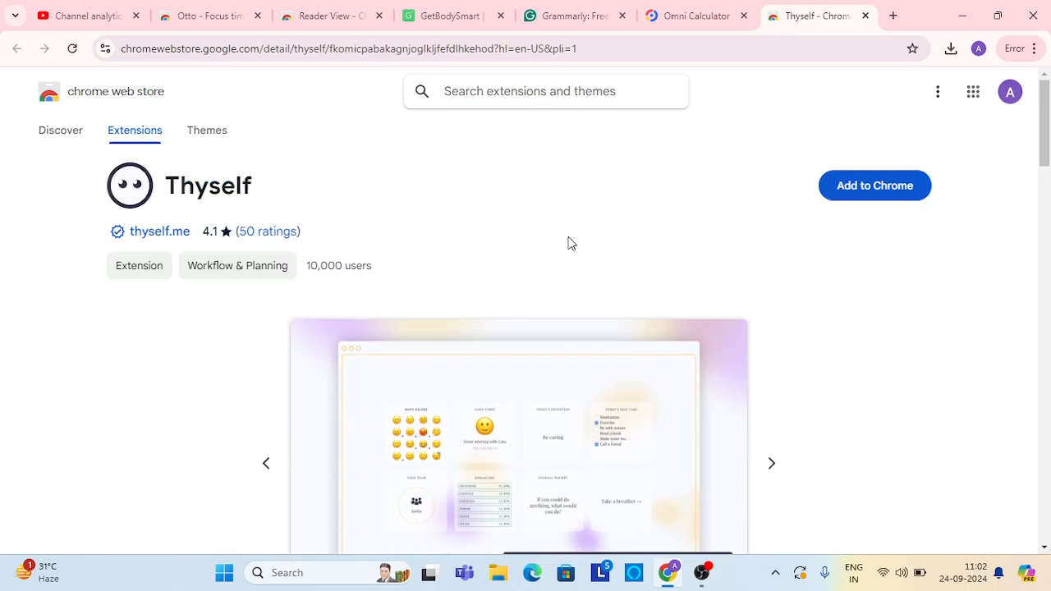
{"action": "mouse_move", "coordinate": [772, 427]}
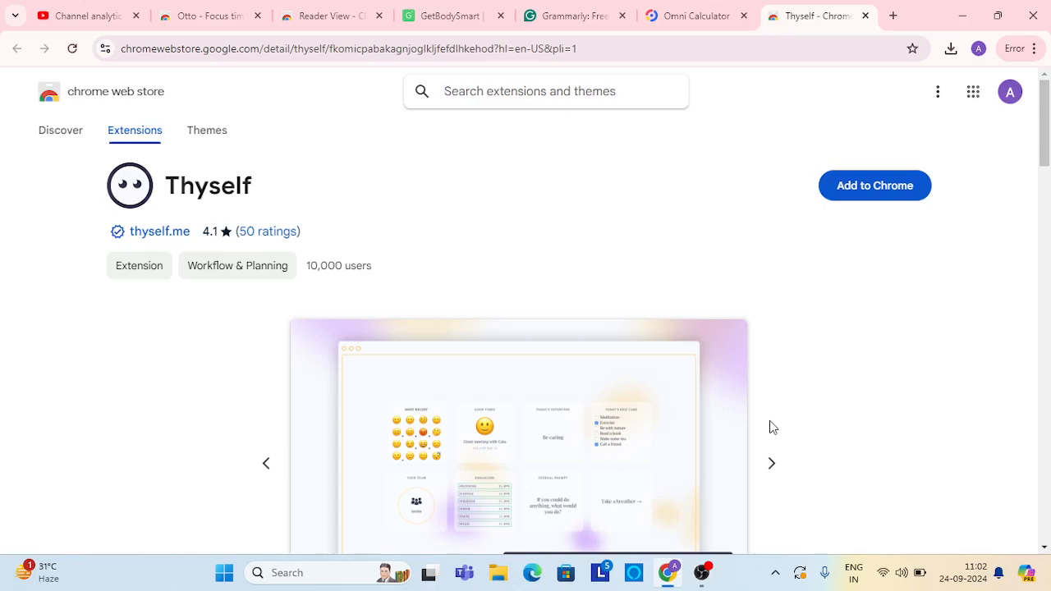
{"action": "mouse_move", "coordinate": [764, 491]}
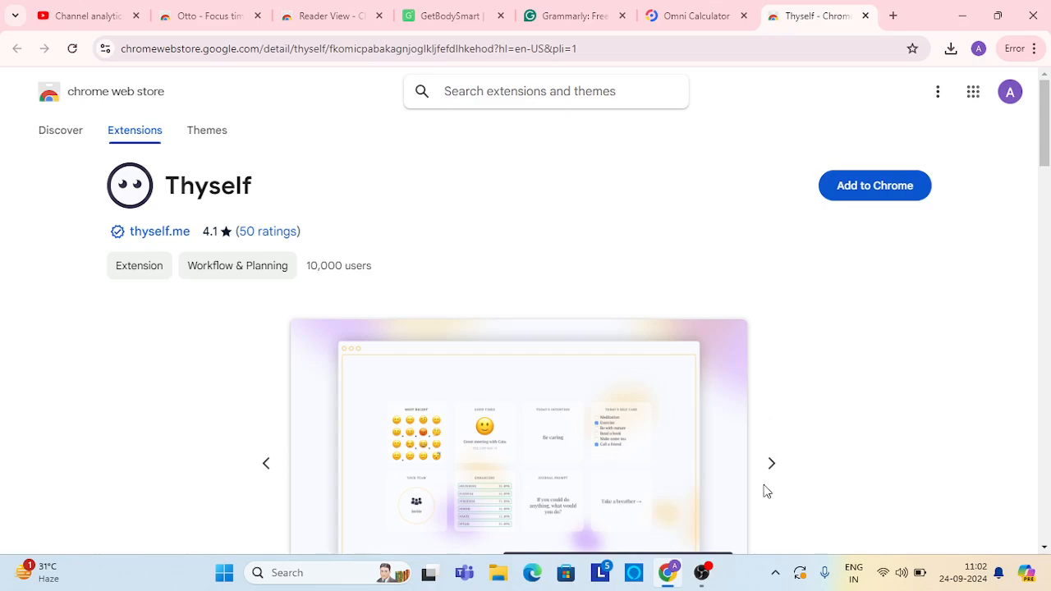